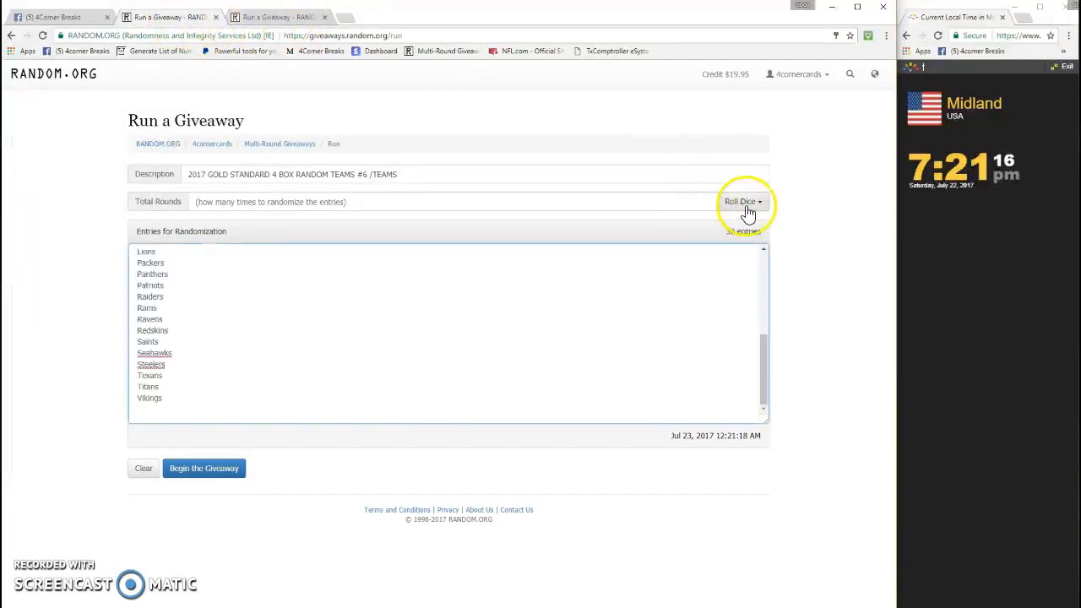
# - Roll the dice for the round count, accept it, and begin the 32-team giveaway
pyautogui.click(743, 201)
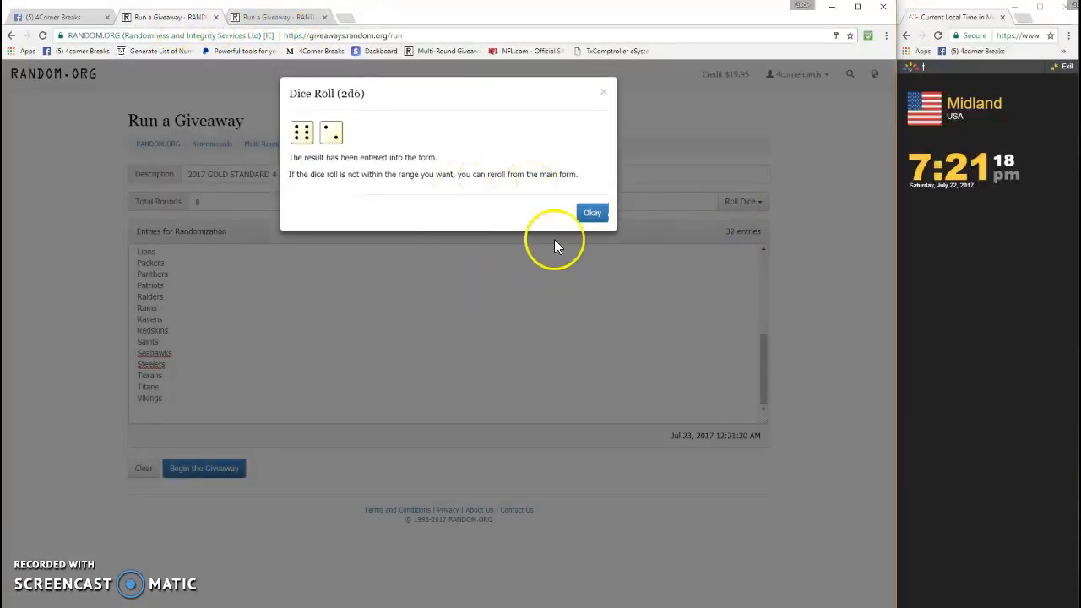
pyautogui.click(591, 213)
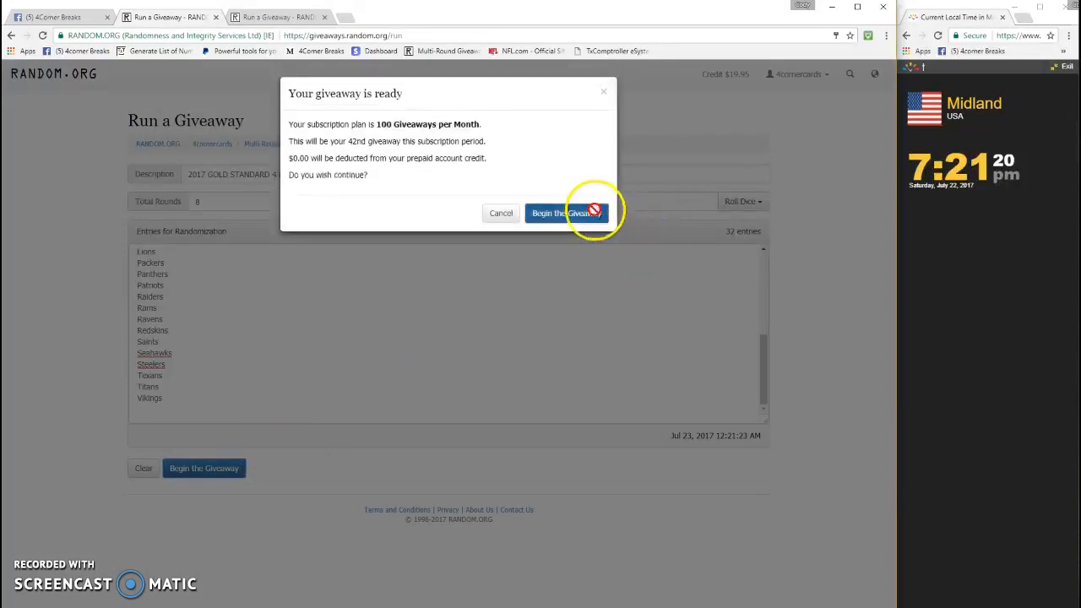
pyautogui.click(566, 212)
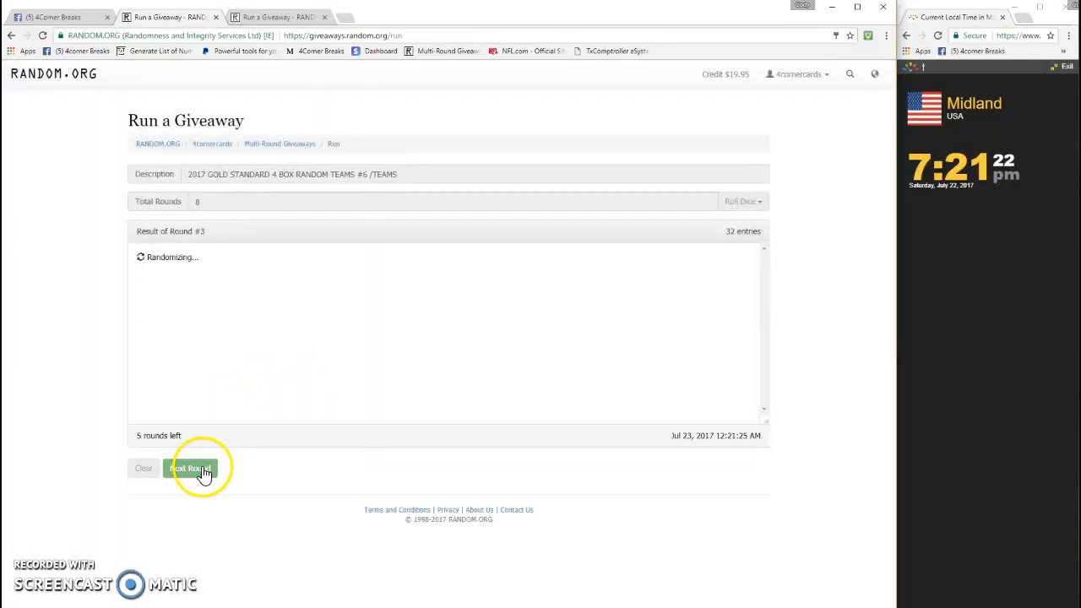
# - Run the team shuffle rounds to completion and move on to the names giveaway
pyautogui.click(189, 468)
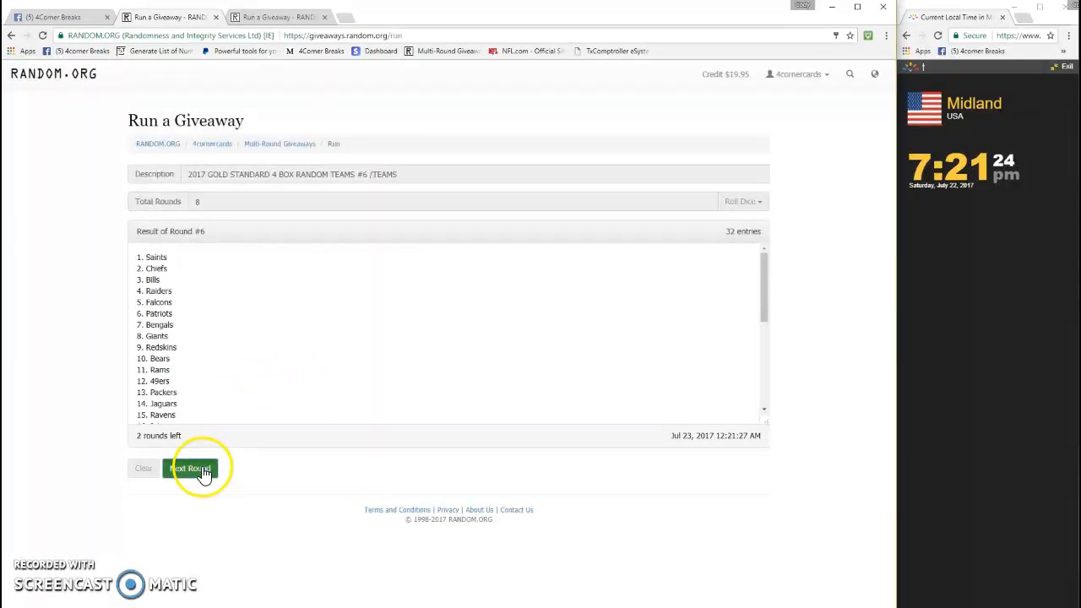
pyautogui.click(191, 468)
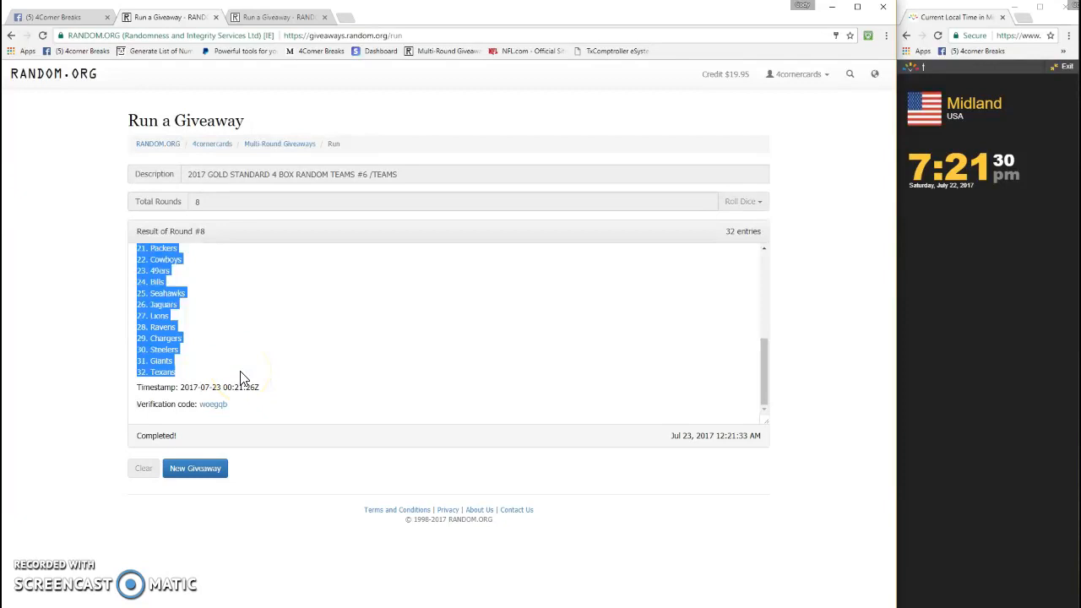
pyautogui.moveTo(516, 399)
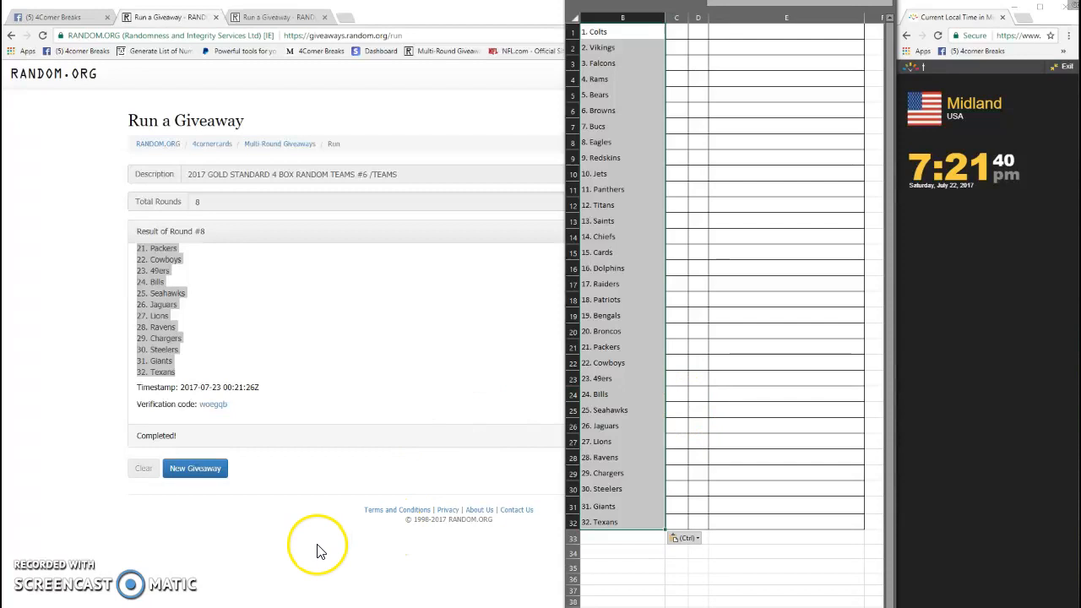
pyautogui.click(194, 467)
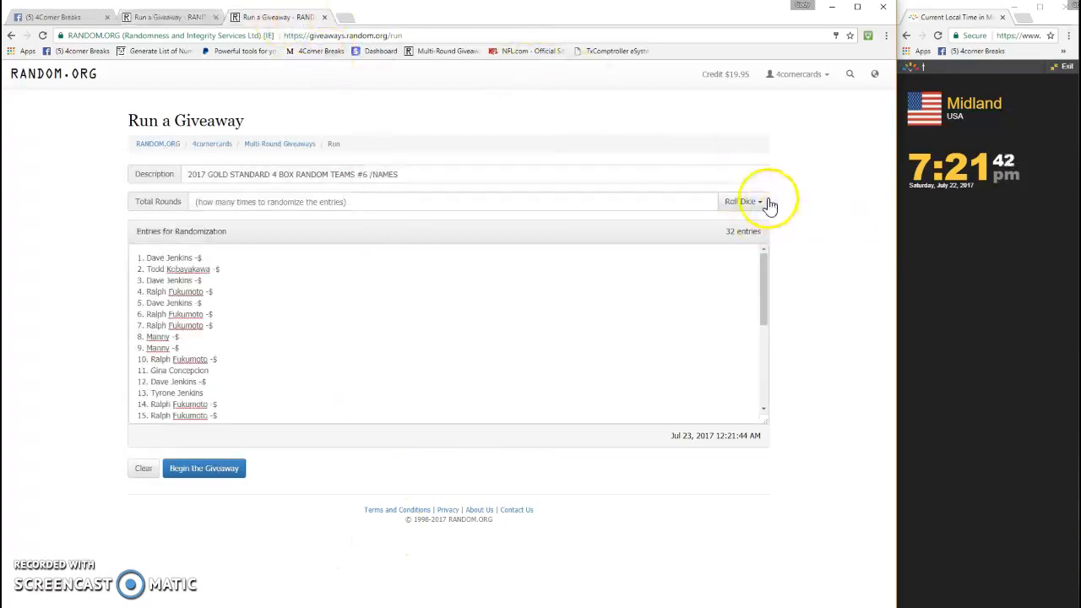
# - Roll 2d6 for the round count and begin shuffling the 32 names
pyautogui.click(743, 201)
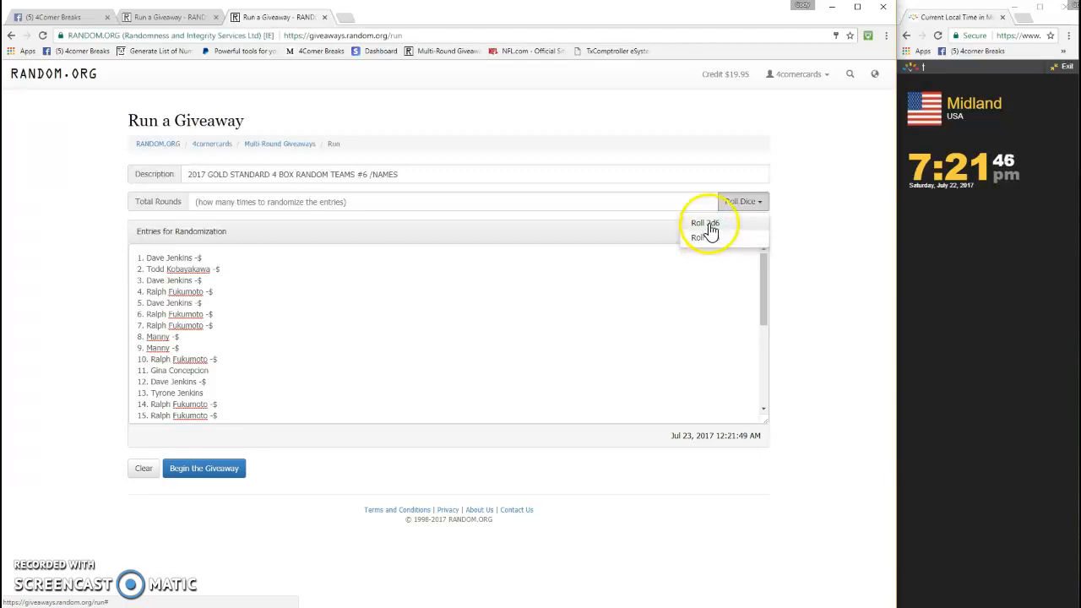
pyautogui.click(704, 223)
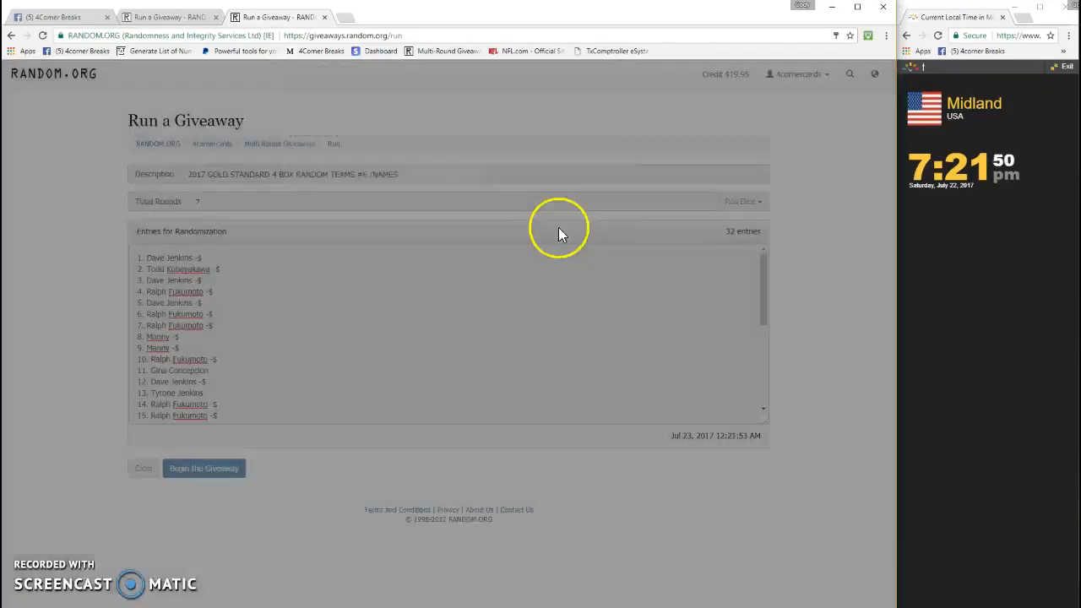
pyautogui.click(202, 468)
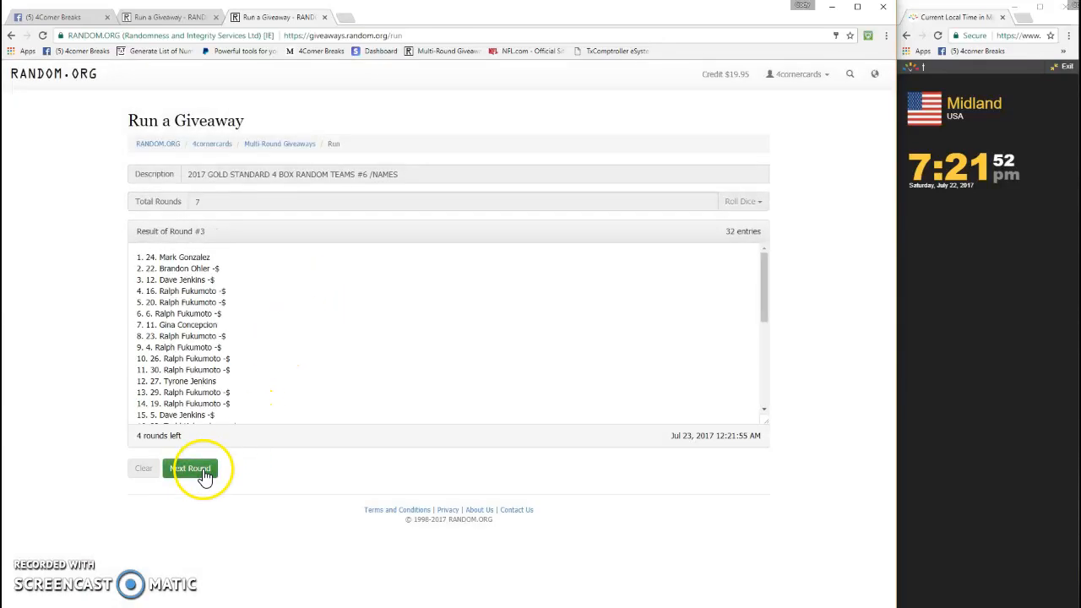
# - Run the remaining and final name rounds and bring the final order into view
pyautogui.click(189, 468)
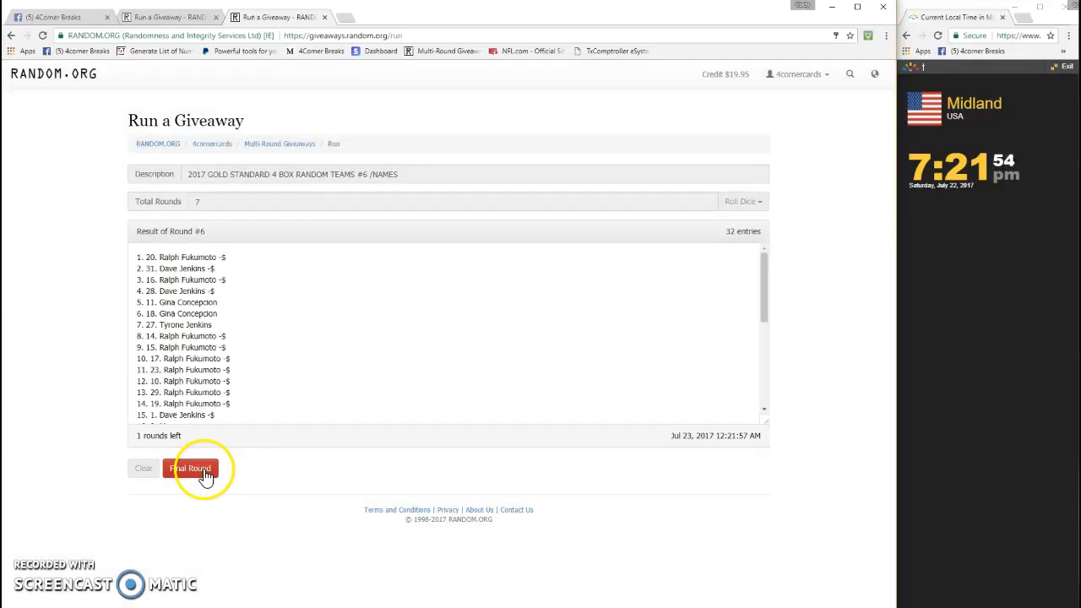
pyautogui.click(189, 469)
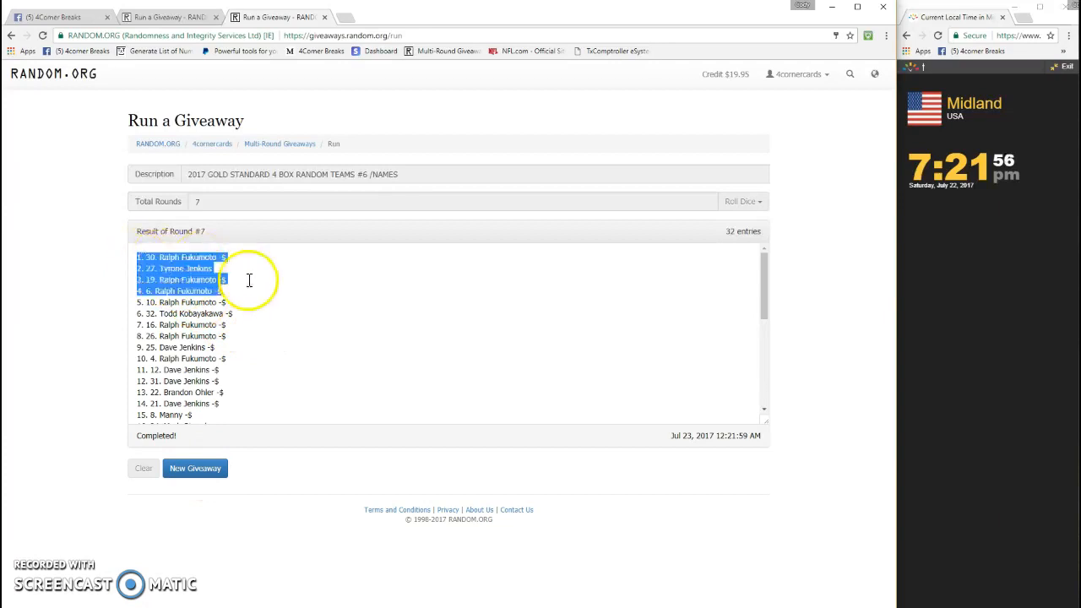
pyautogui.scroll(-3)
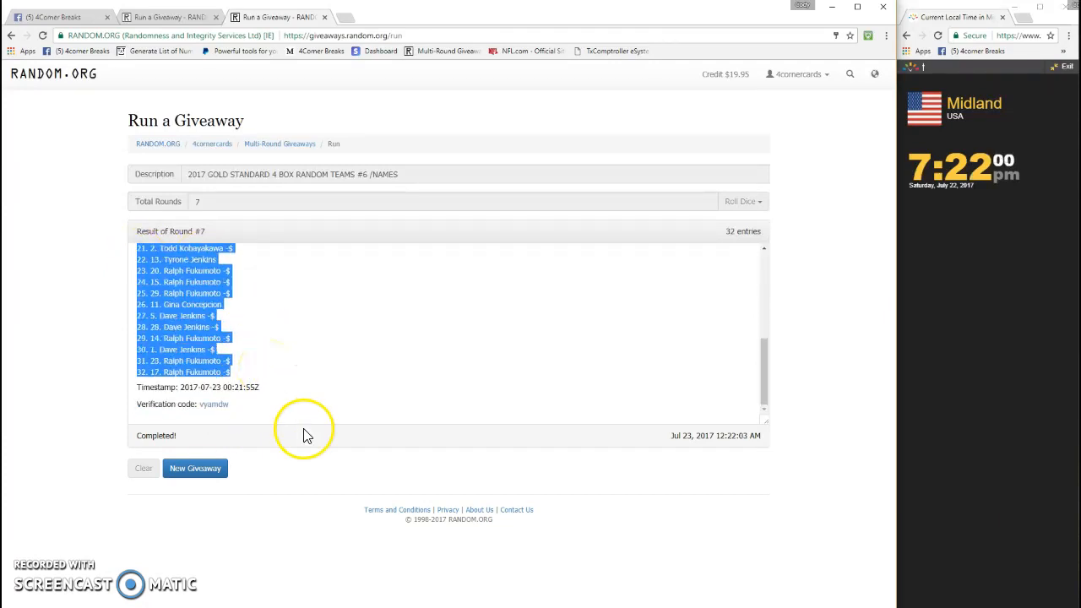
pyautogui.moveTo(405, 402)
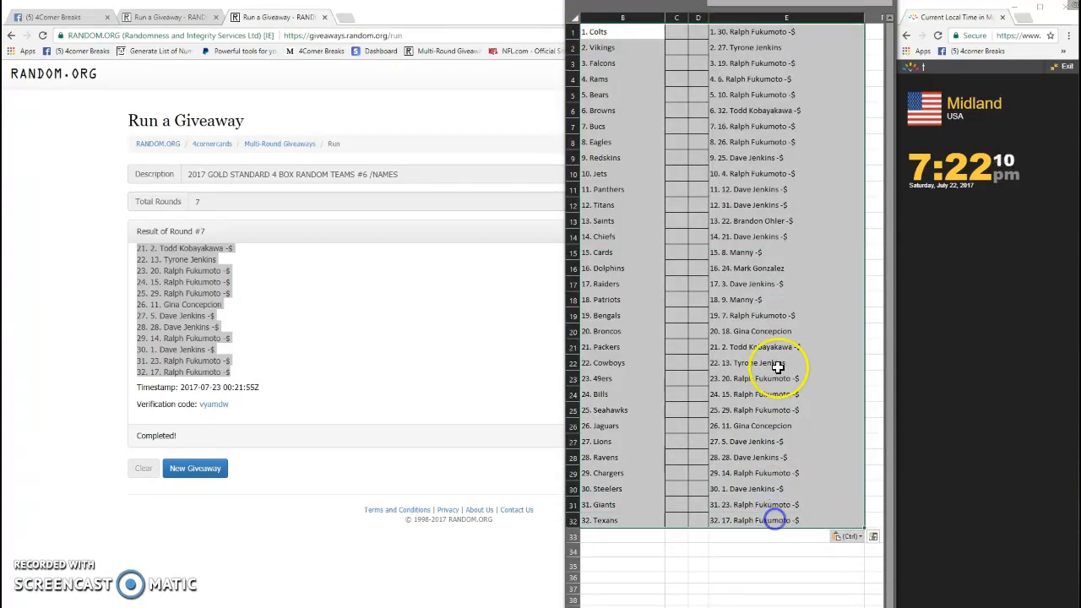
# - Paste the shuffled names into column E beside the 32 teams
pyautogui.rightClick(773, 366)
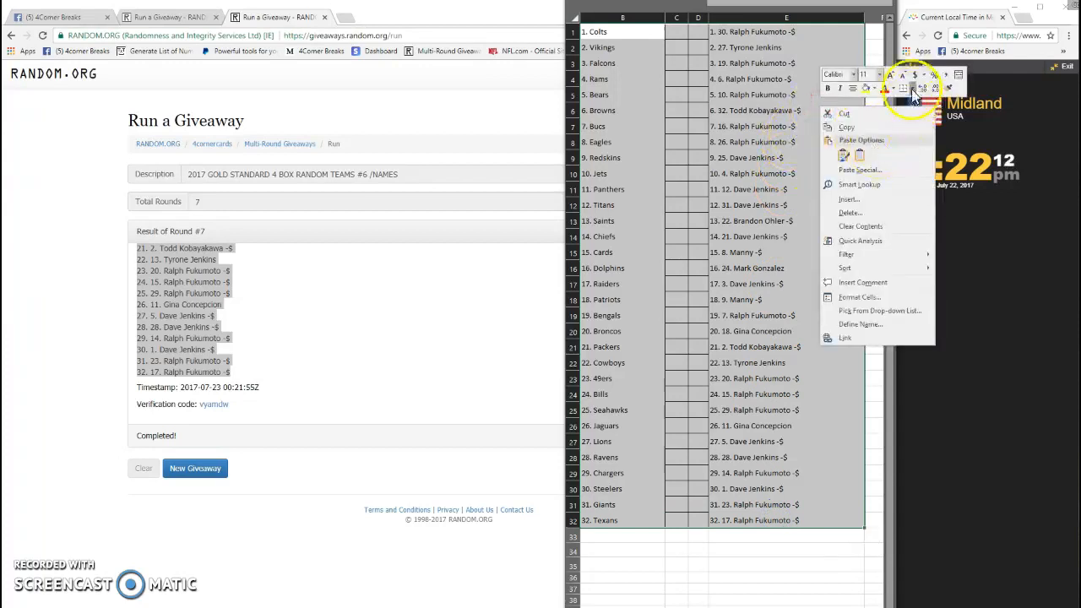
pyautogui.click(903, 88)
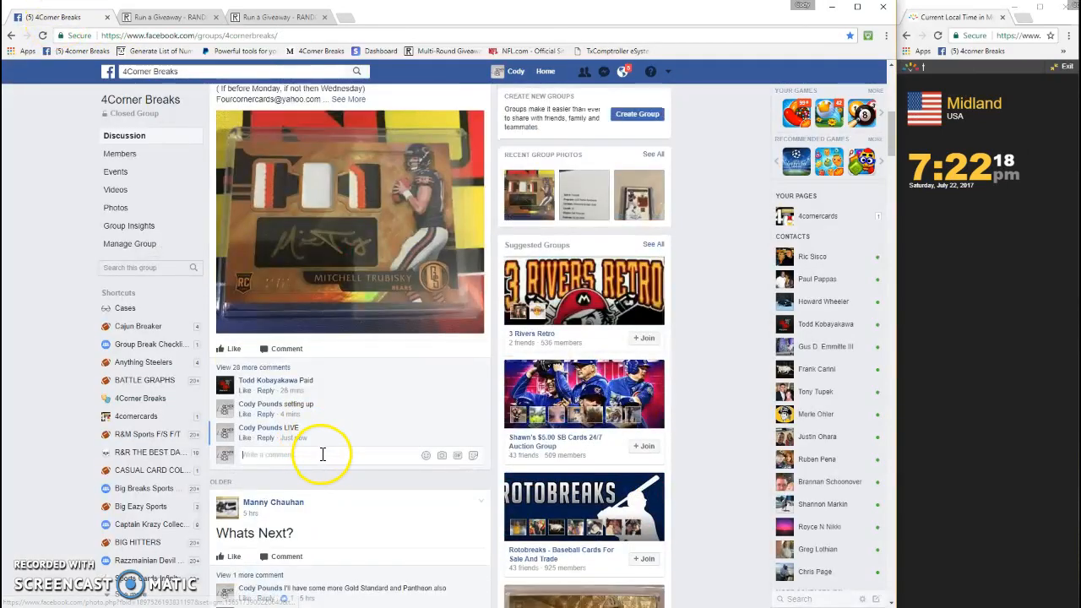
# - Post a 'DONE' comment under the group's break post
pyautogui.write('DONE')
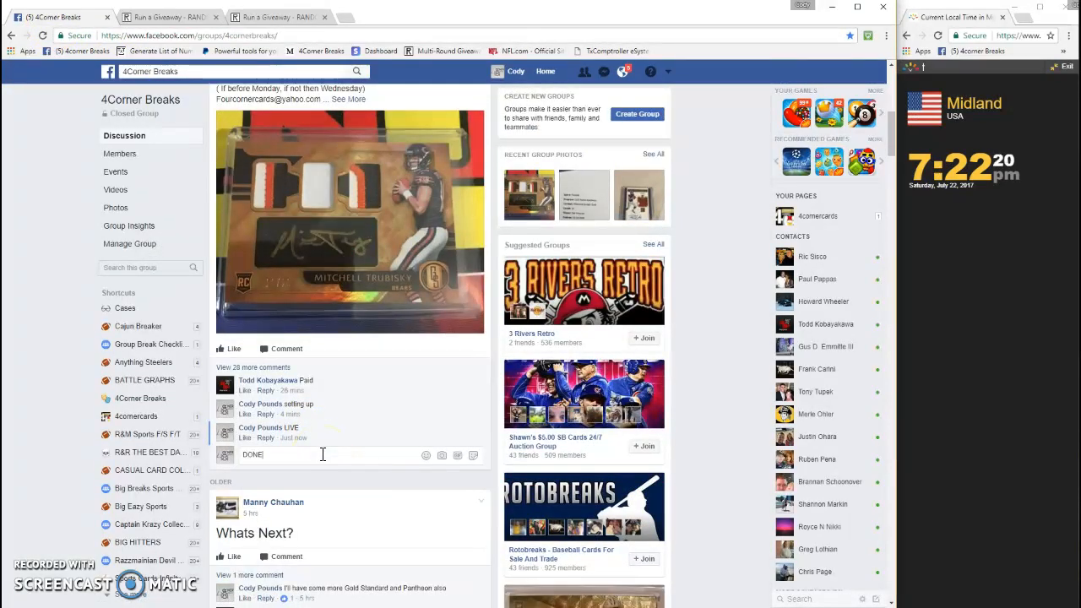
pyautogui.press('enter')
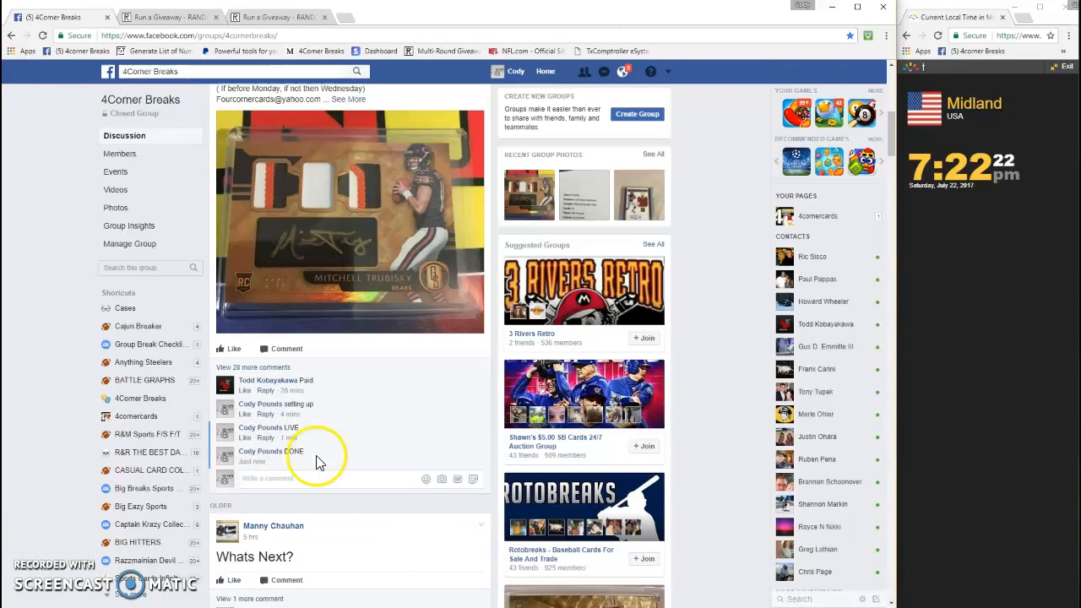